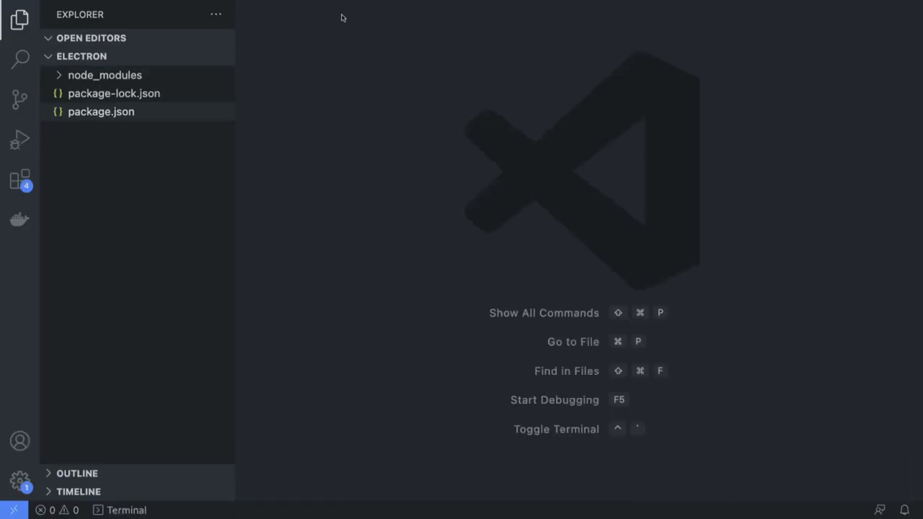
Expand node_modules in the Explorer and scroll down through the packages toward roarr
click(104, 75)
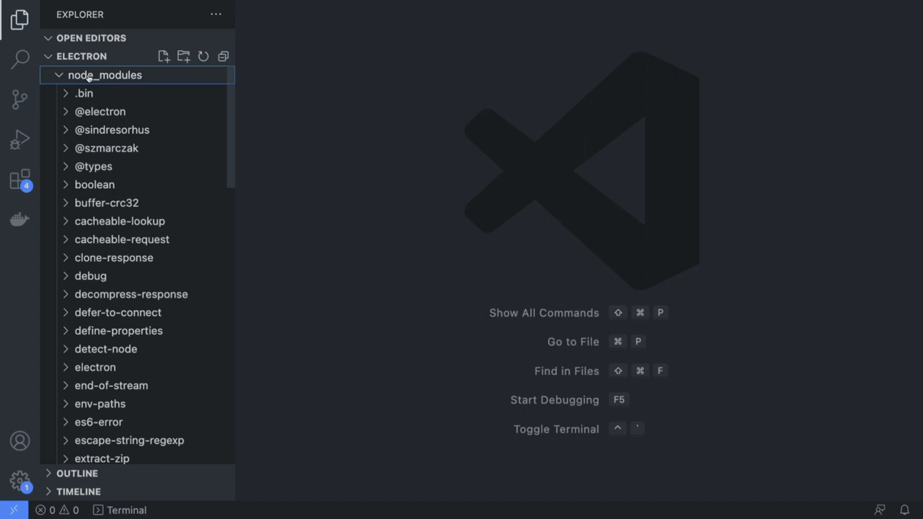
scroll(down, 3)
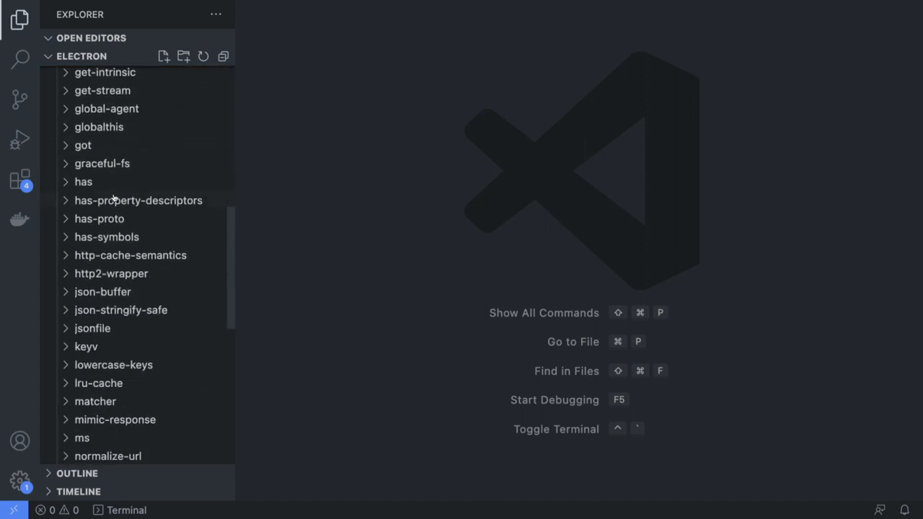
scroll(down, 3)
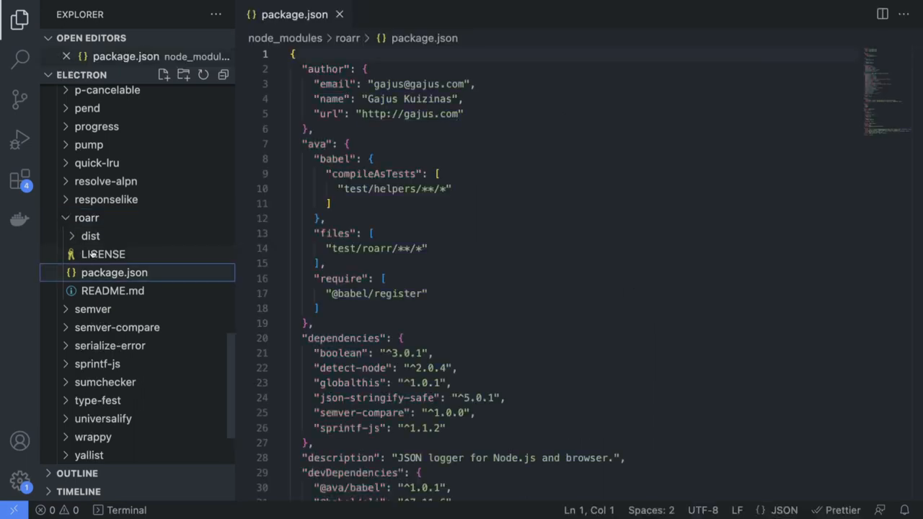
scroll(down, 3)
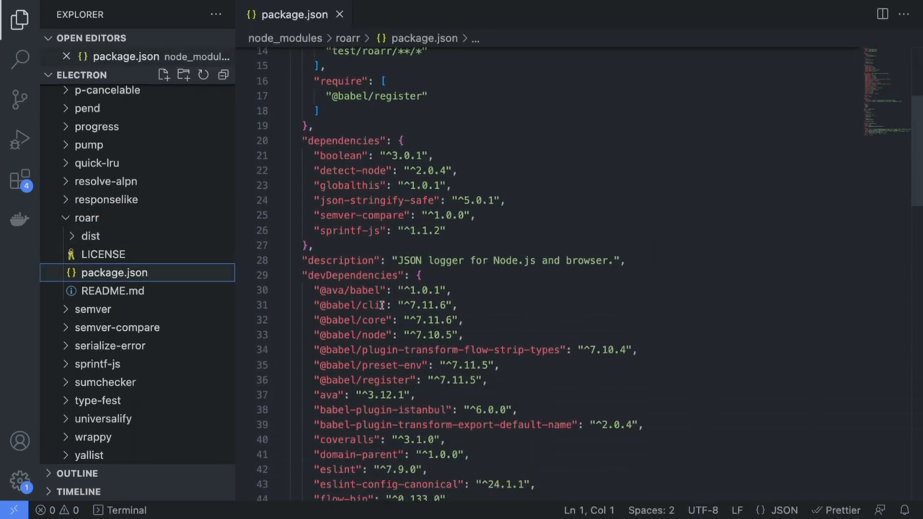
scroll(down, 3)
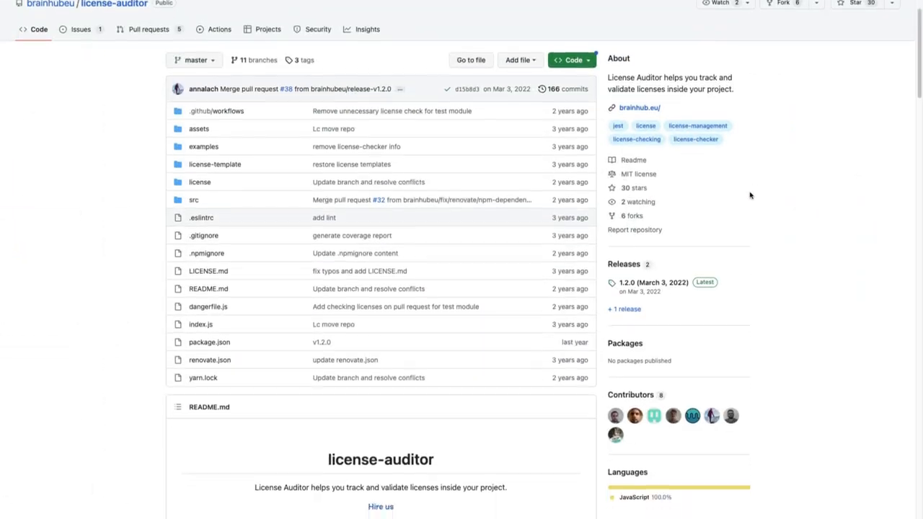
Scroll the license-auditor README to Usage and open the 'CI example file' link
scroll(down, 3)
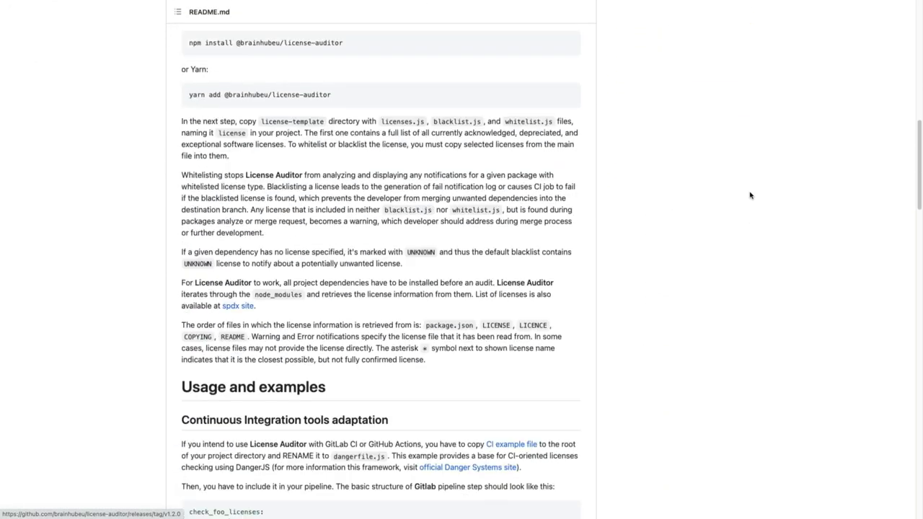
scroll(down, 3)
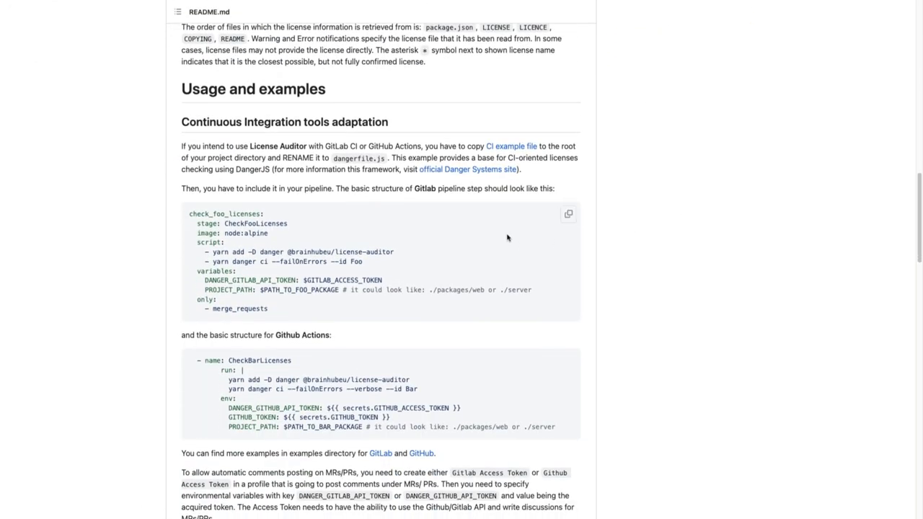
mouse_move(511, 146)
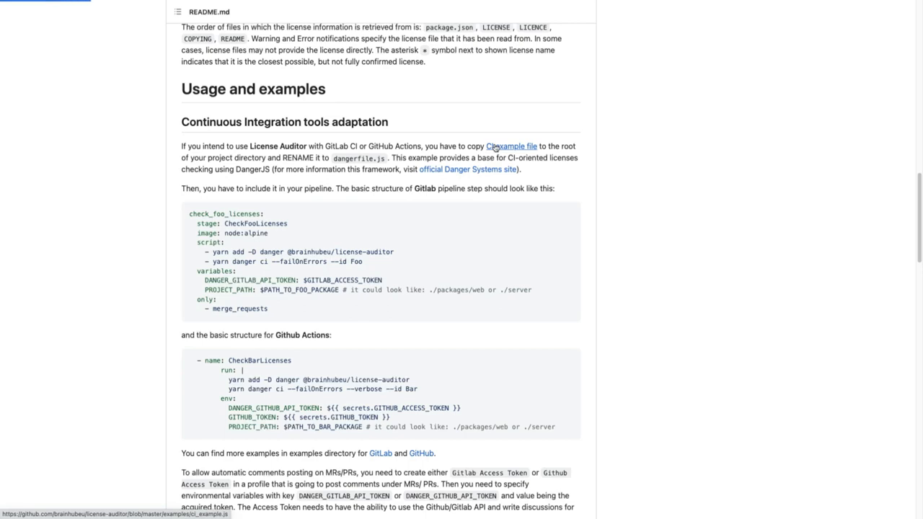
click(511, 146)
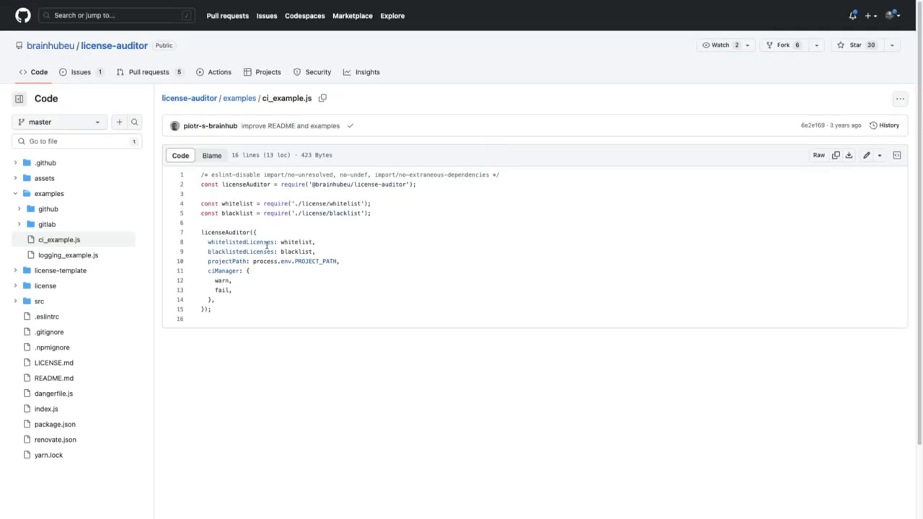